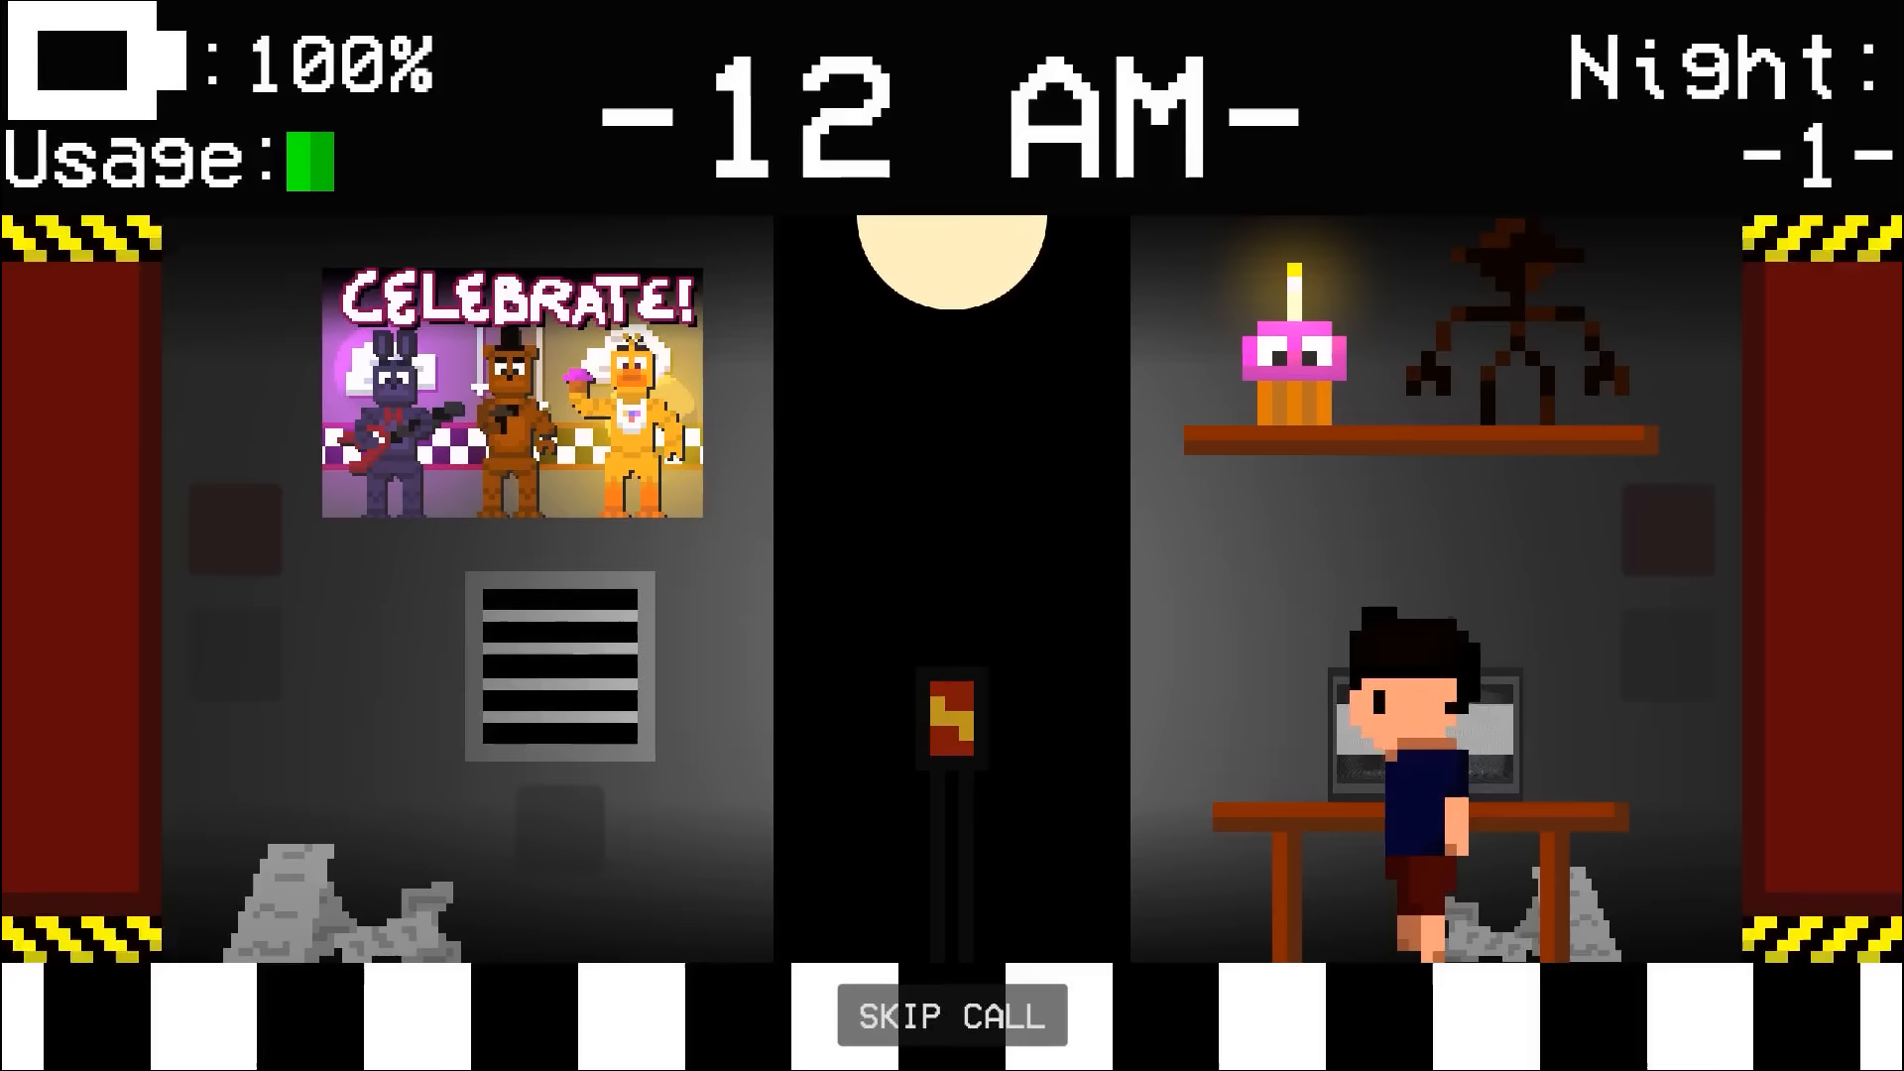
- Close the night-one office preview and bring up the FNAF map wiki page in Chrome
left_click(951, 1014)
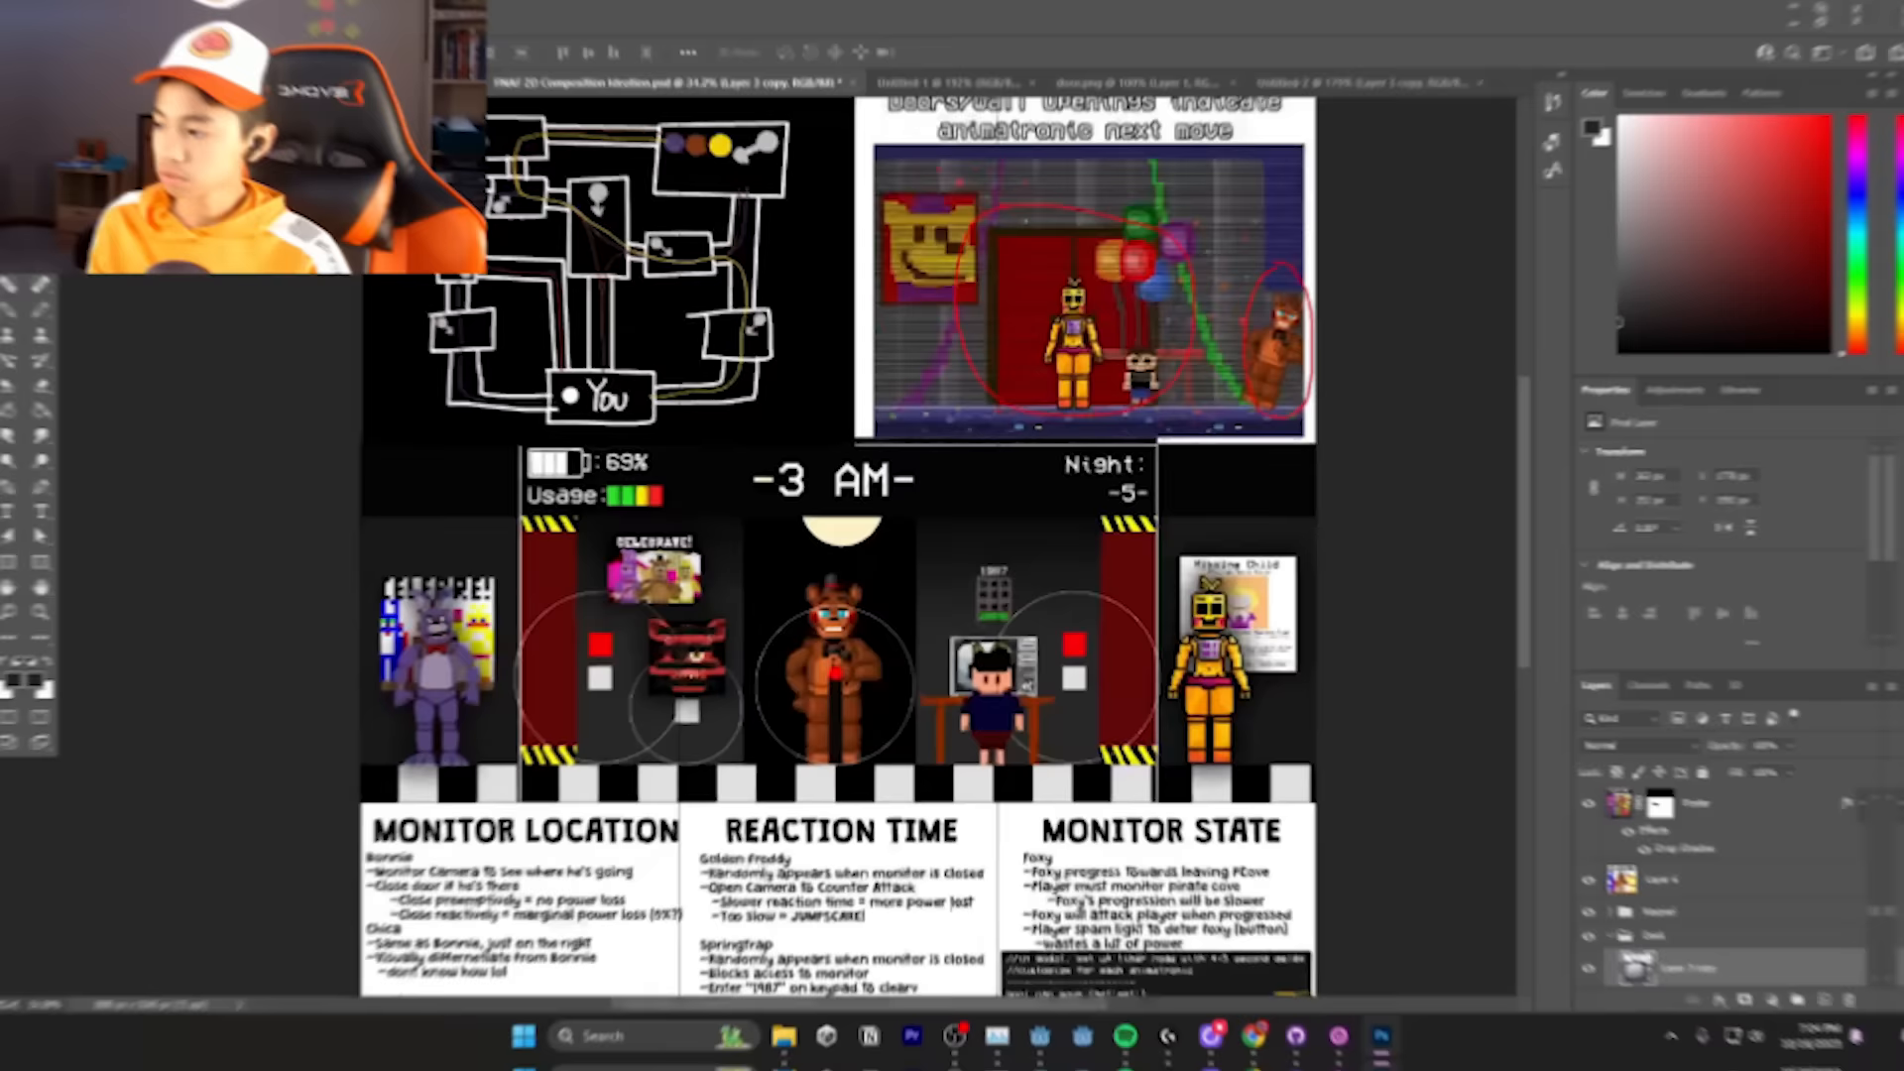
left_click(1260, 1047)
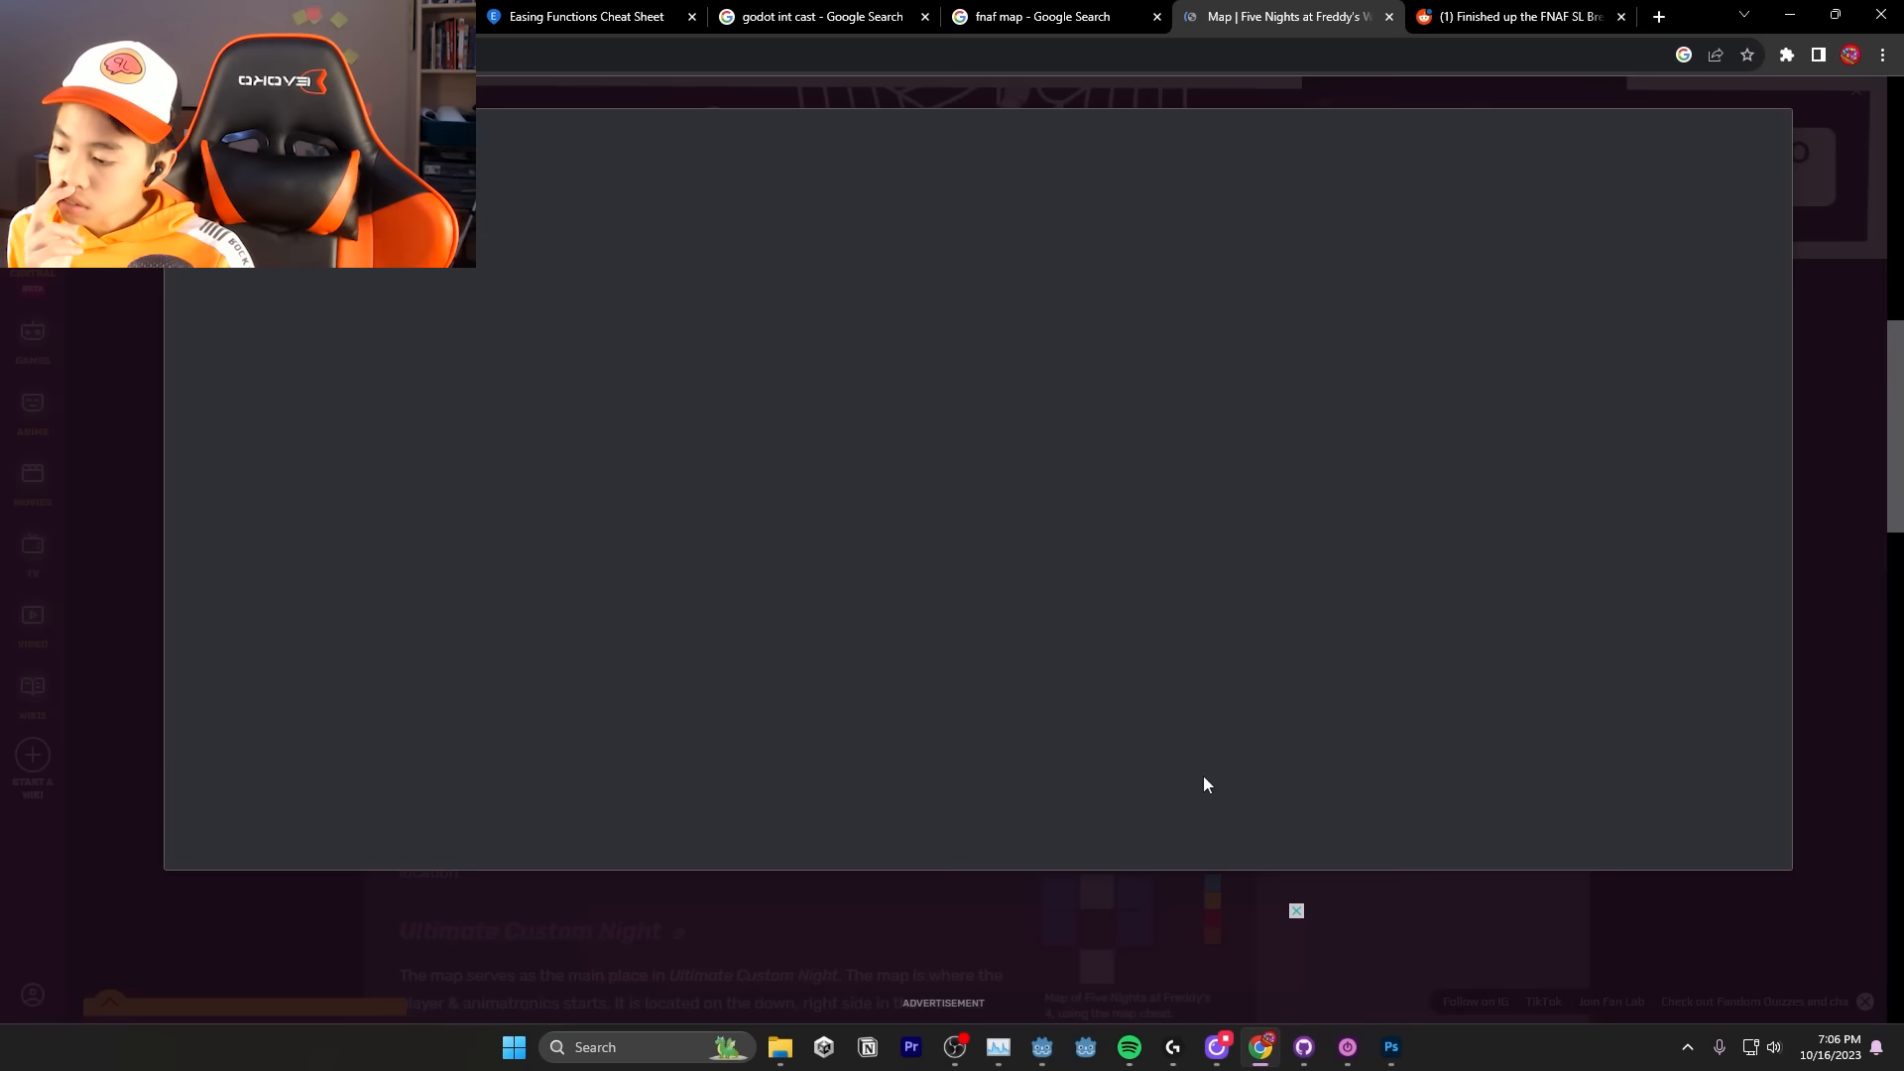
left_click(1370, 1047)
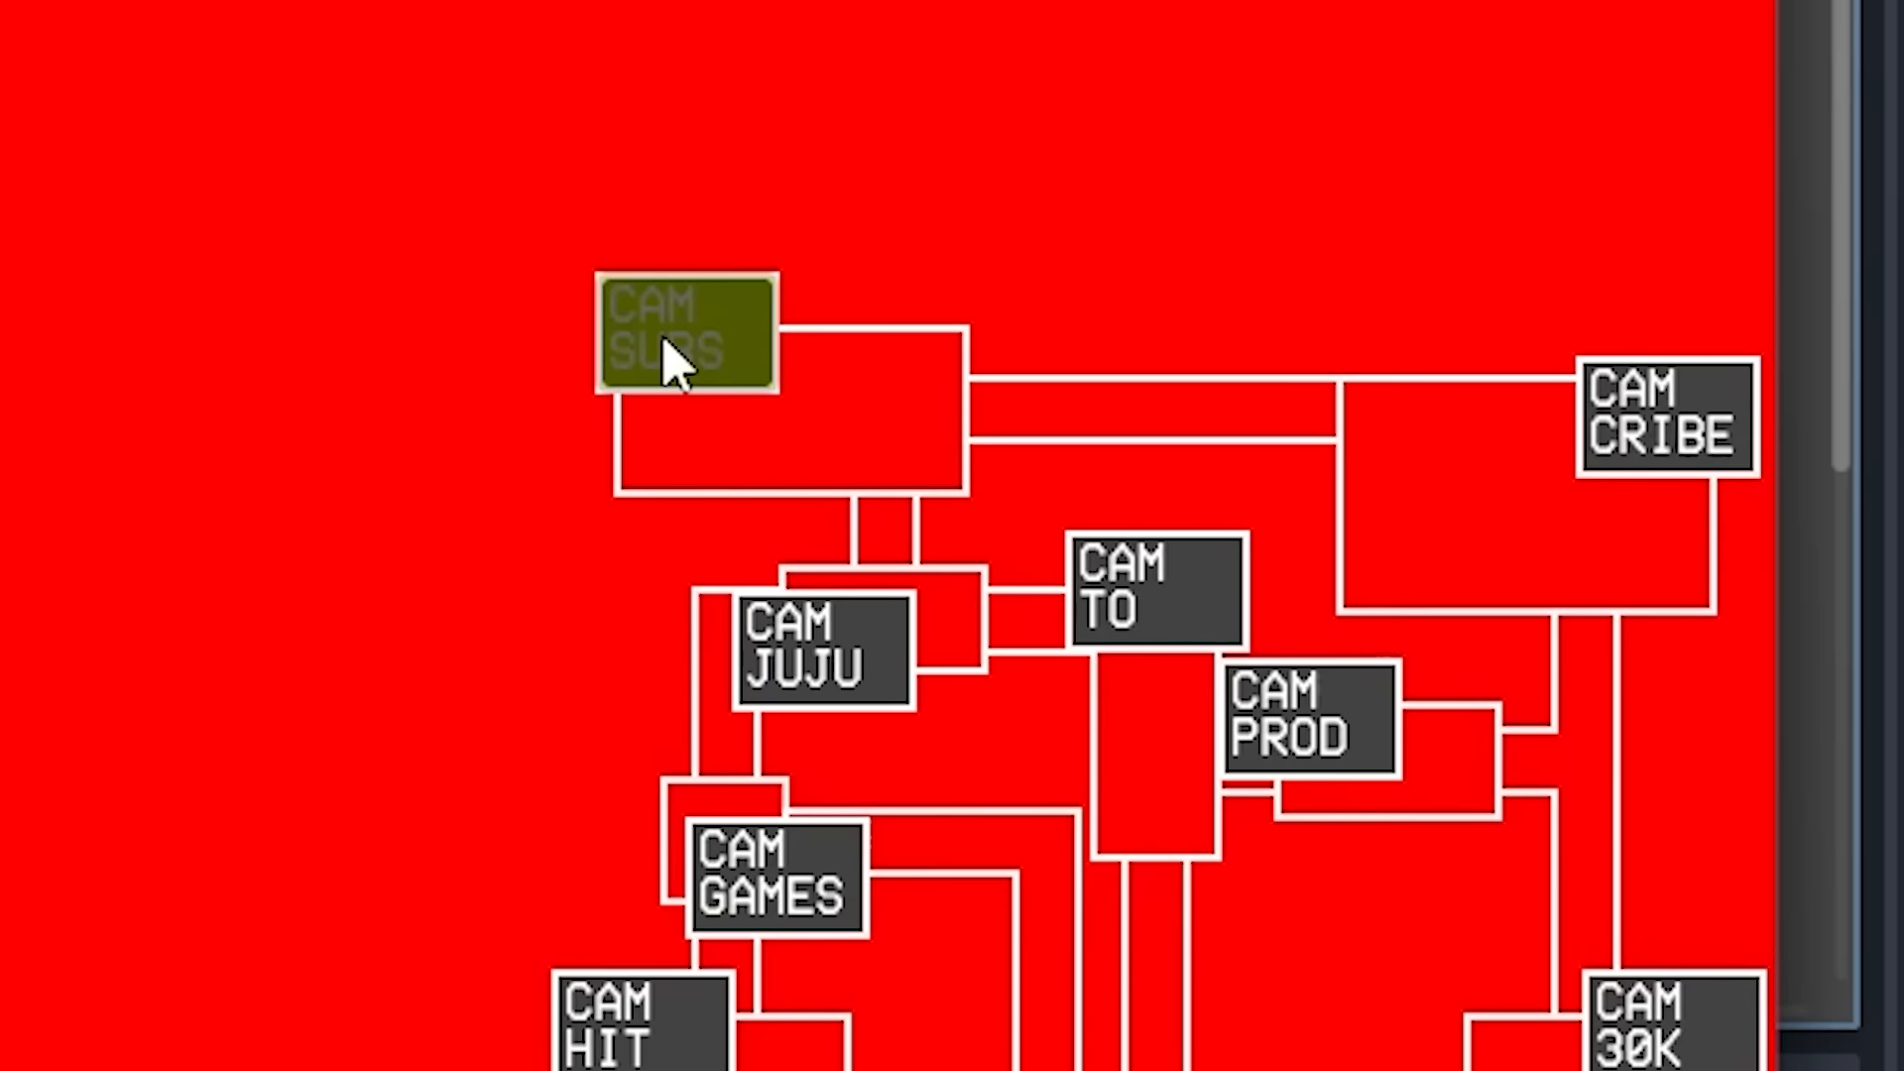
- Pick CAM CRIBE on the running camera map, turning the background from red to blue
left_click(1664, 419)
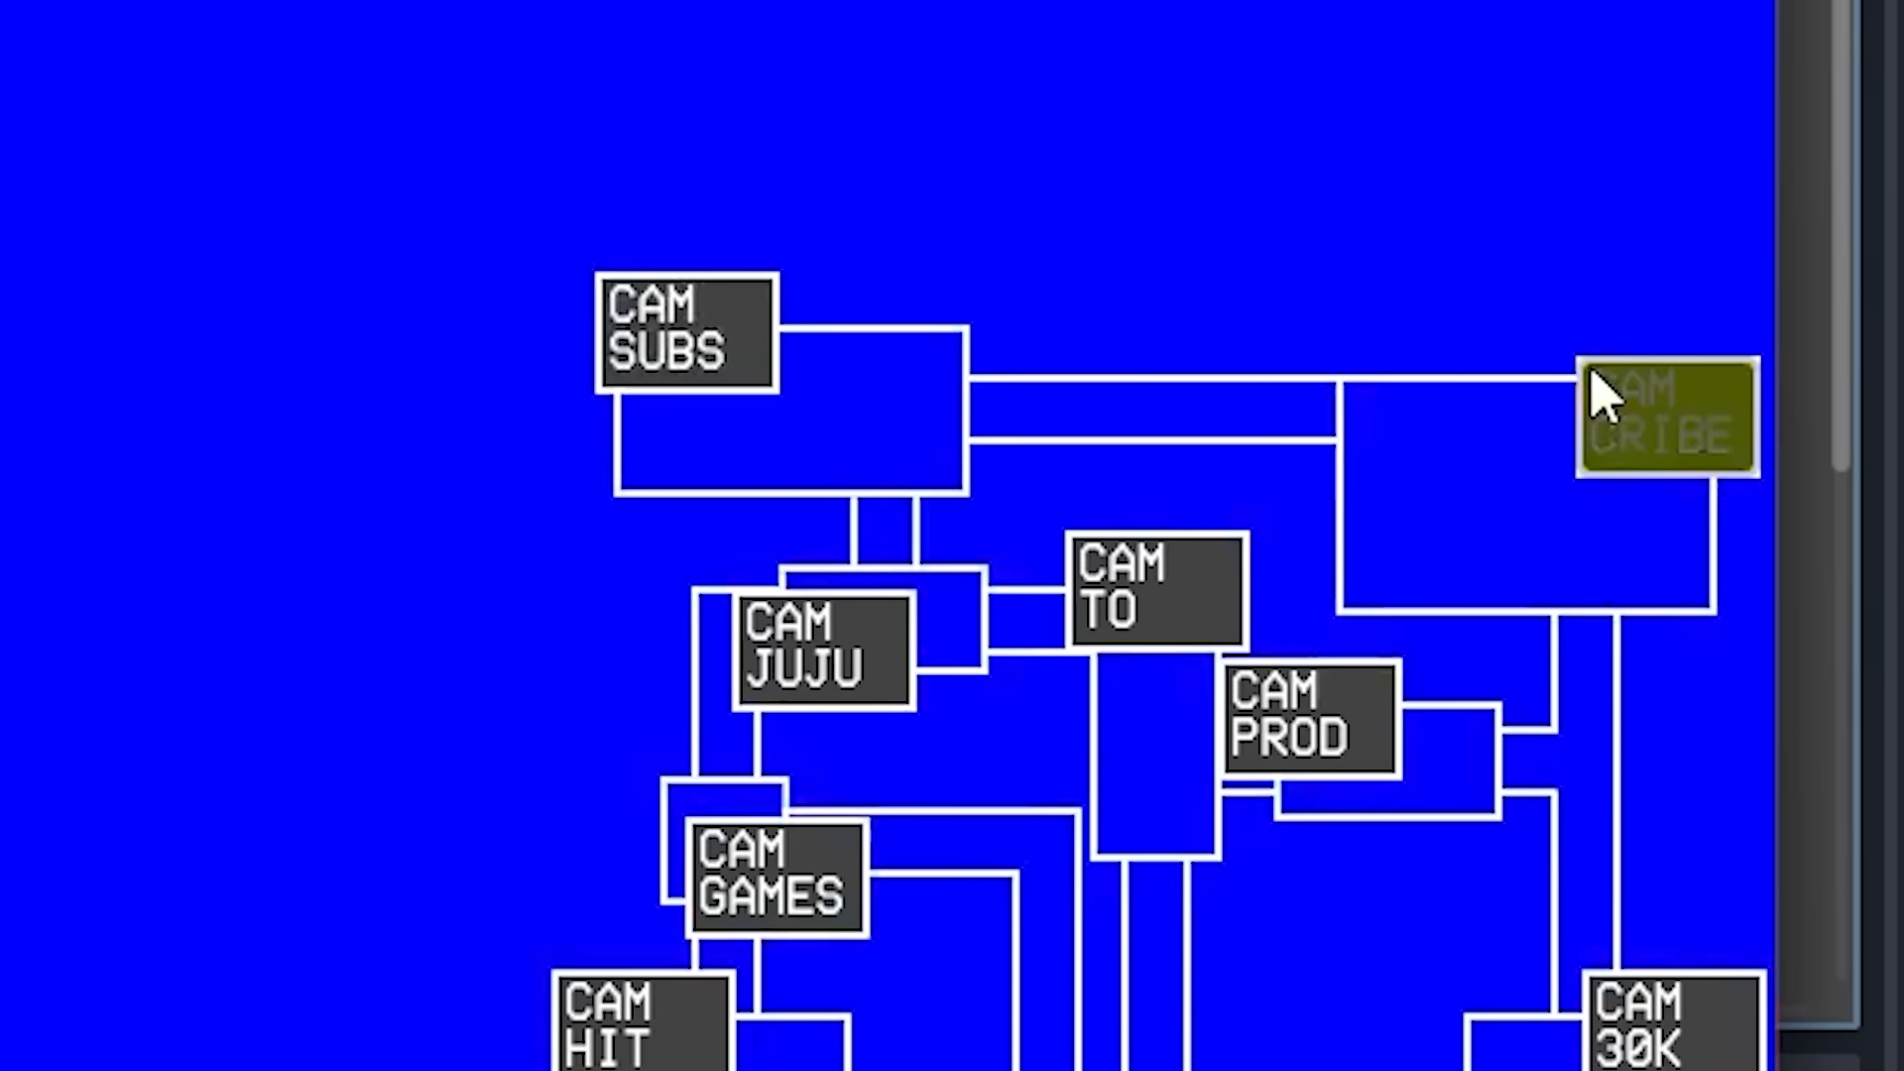